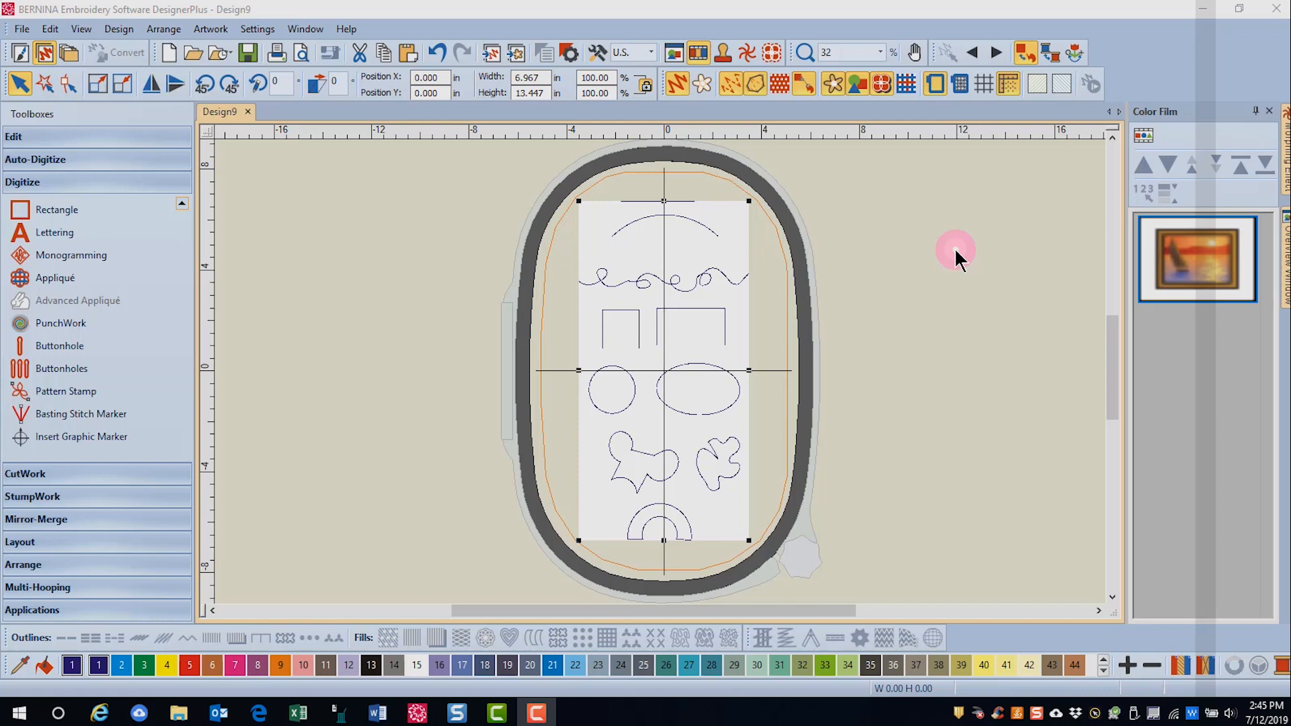
pyautogui.moveTo(522, 81)
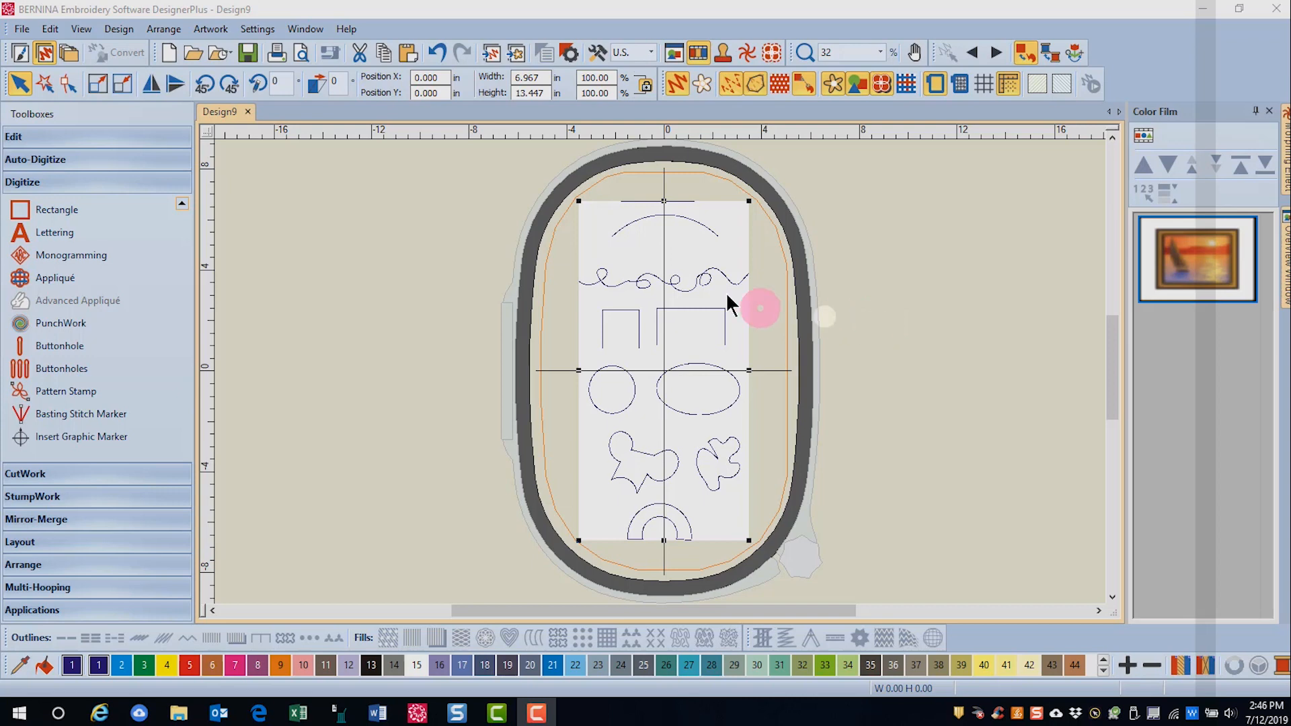
# Bring up the backdrop artwork's context menu to reach the Lock command
pyautogui.rightClick(692, 345)
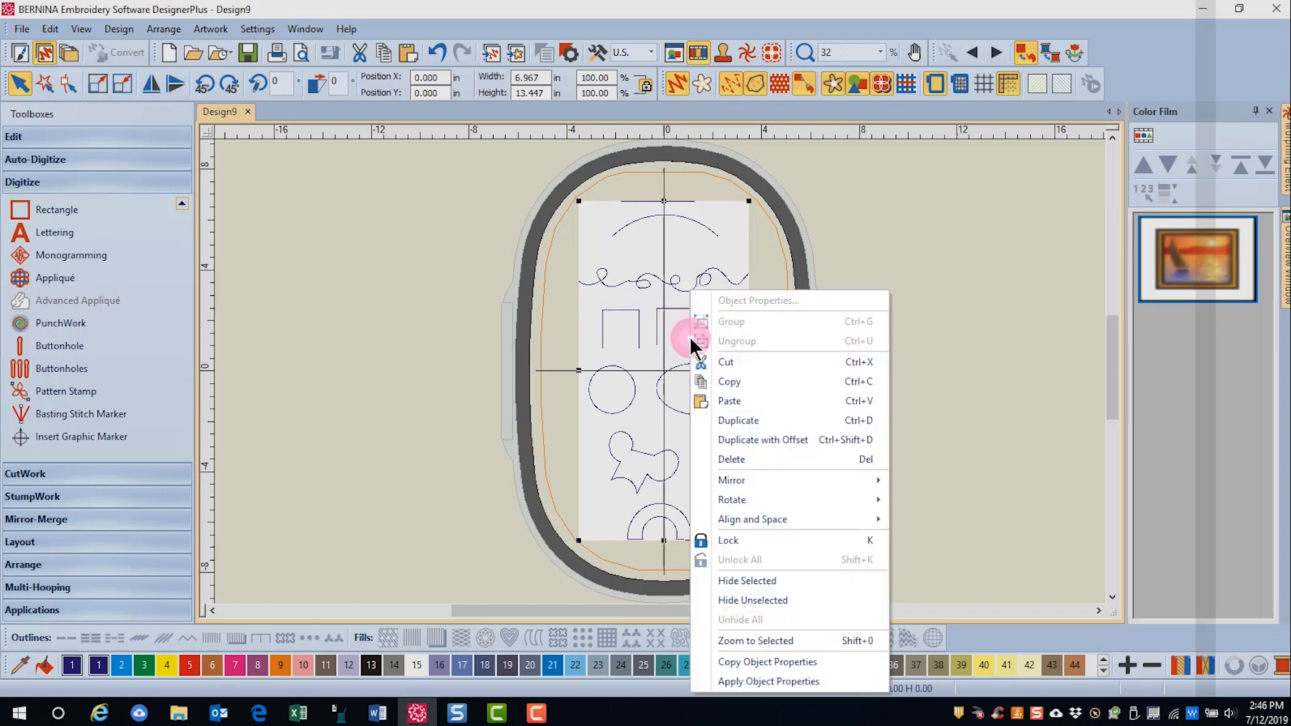
pyautogui.moveTo(748, 541)
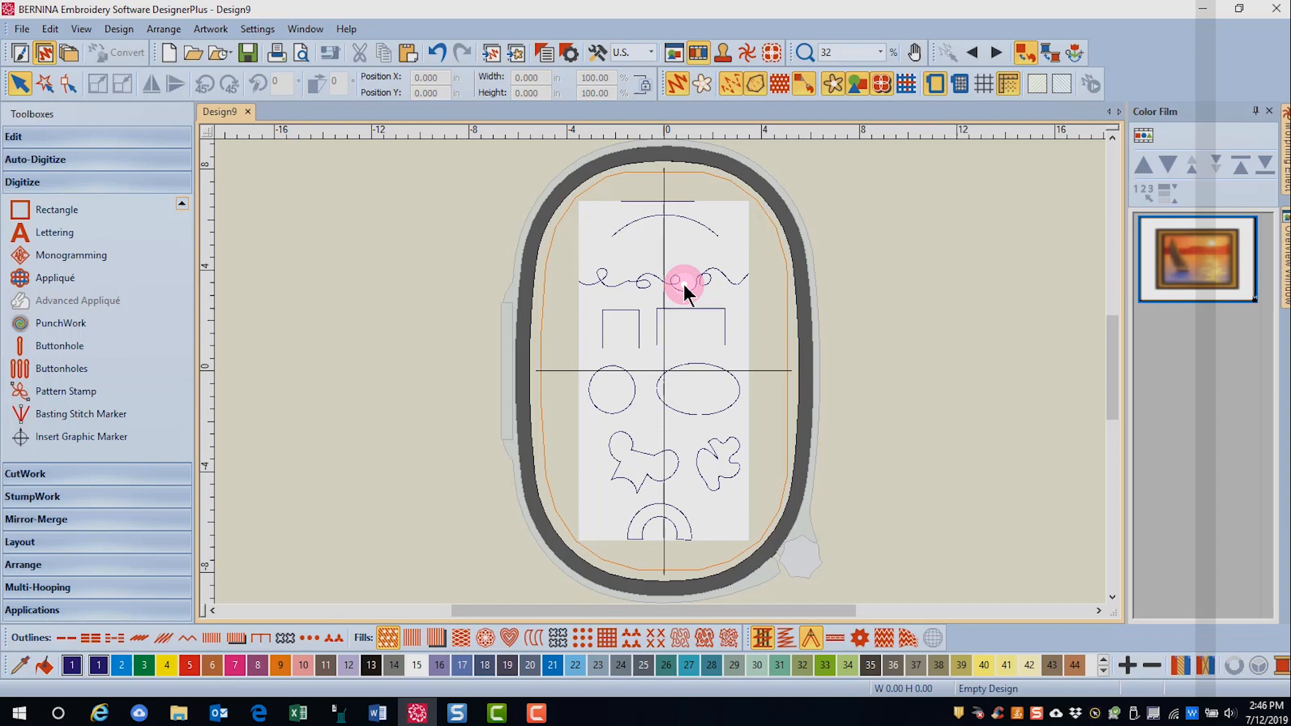
pyautogui.moveTo(929, 83)
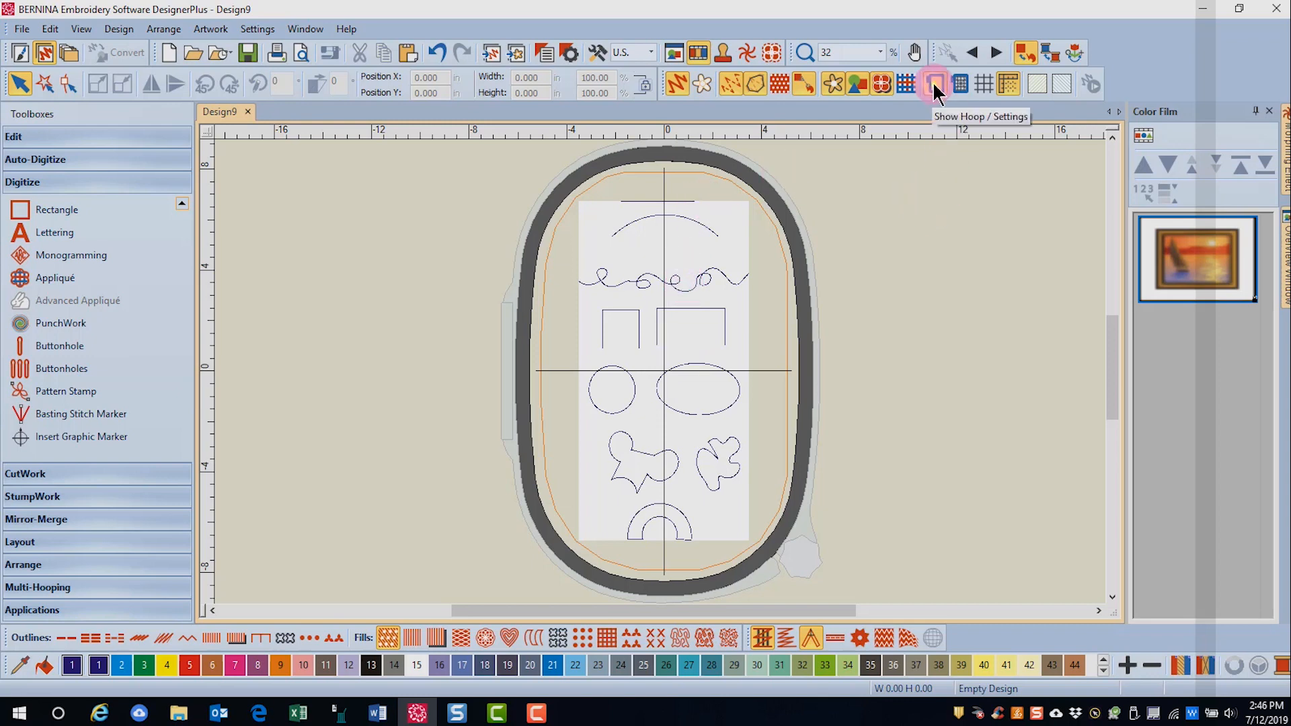
# Set the Jumbo Hoop 256 x 400 position to Manual in hoop settings and confirm
pyautogui.click(930, 82)
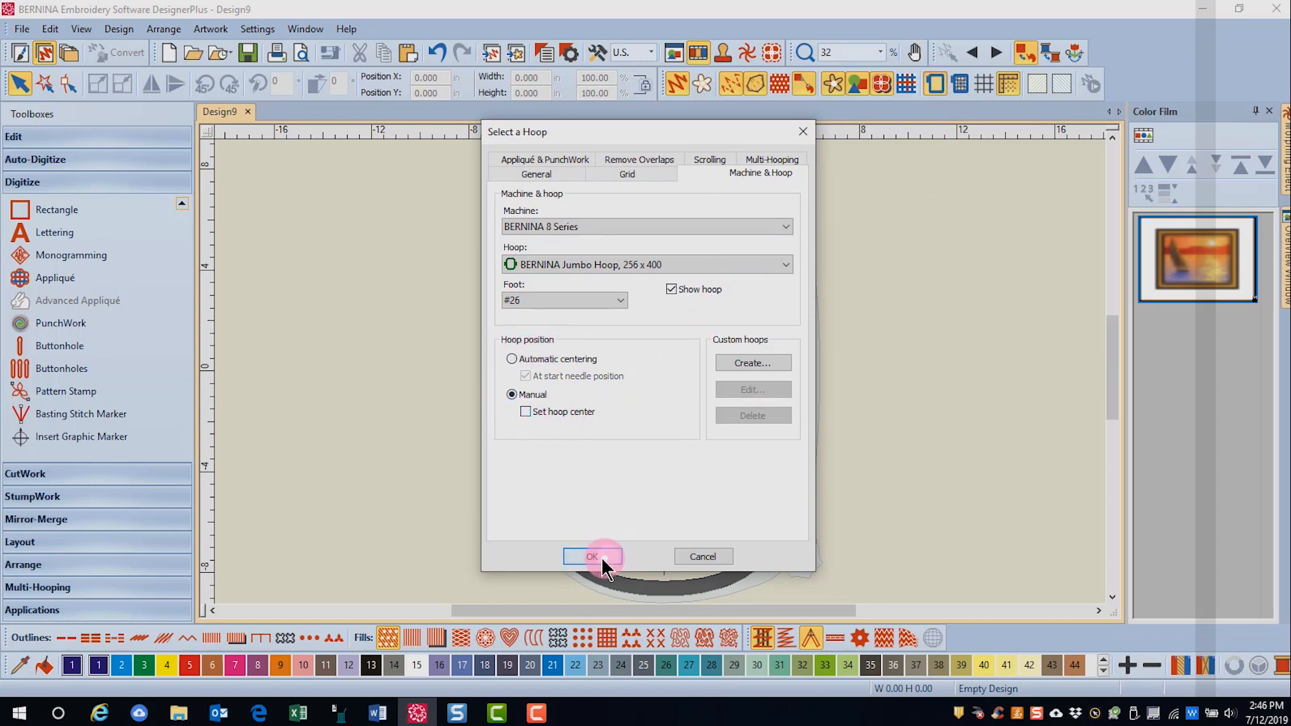
pyautogui.click(592, 556)
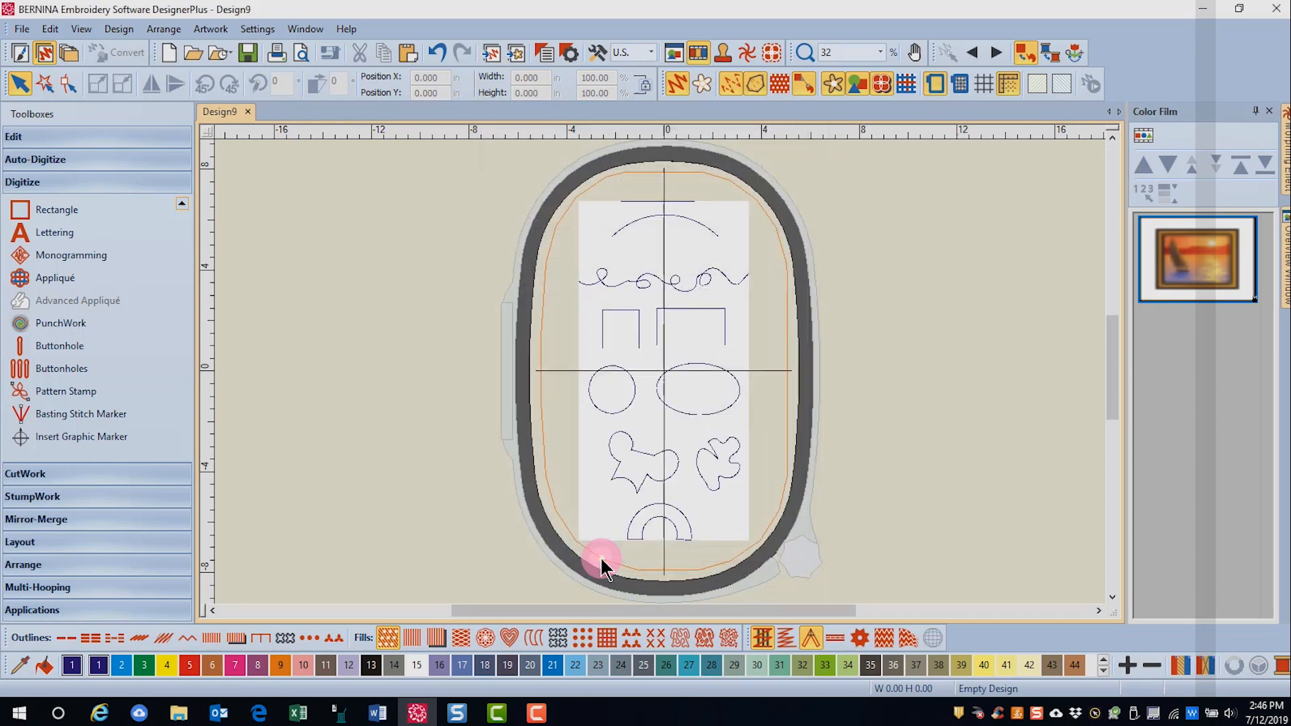
pyautogui.moveTo(872, 339)
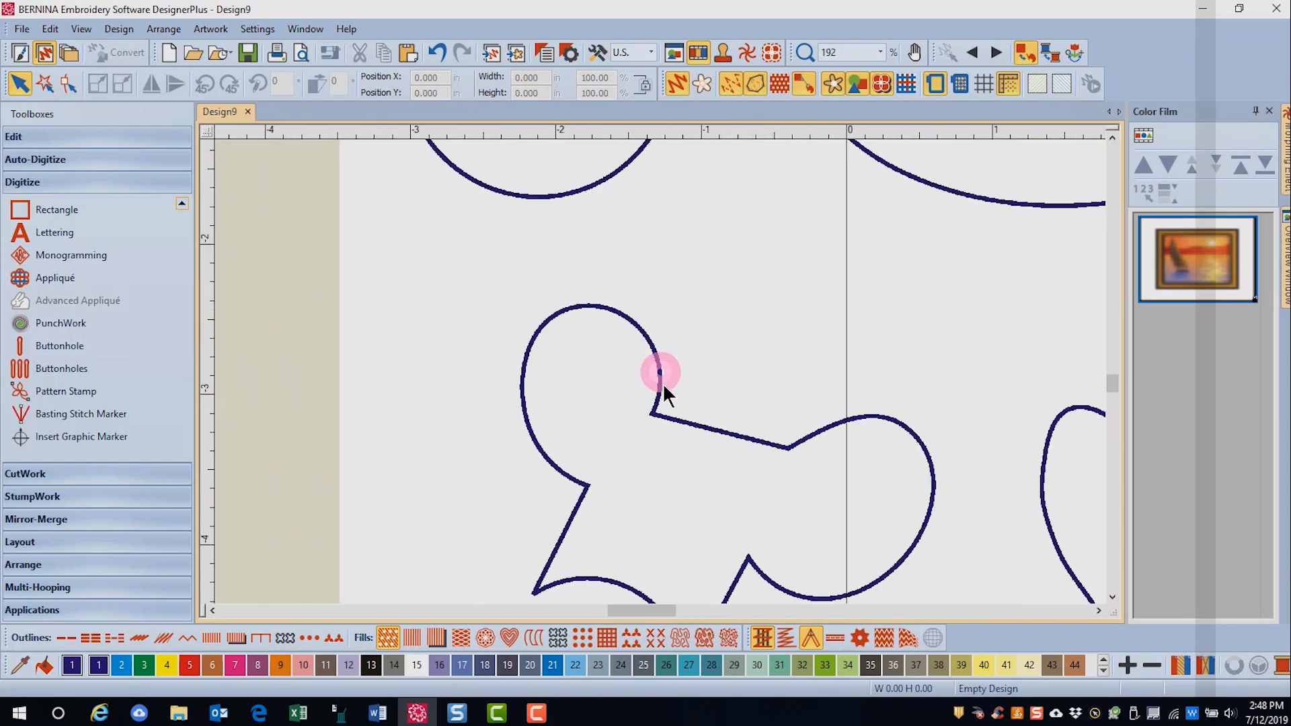
pyautogui.moveTo(667, 402)
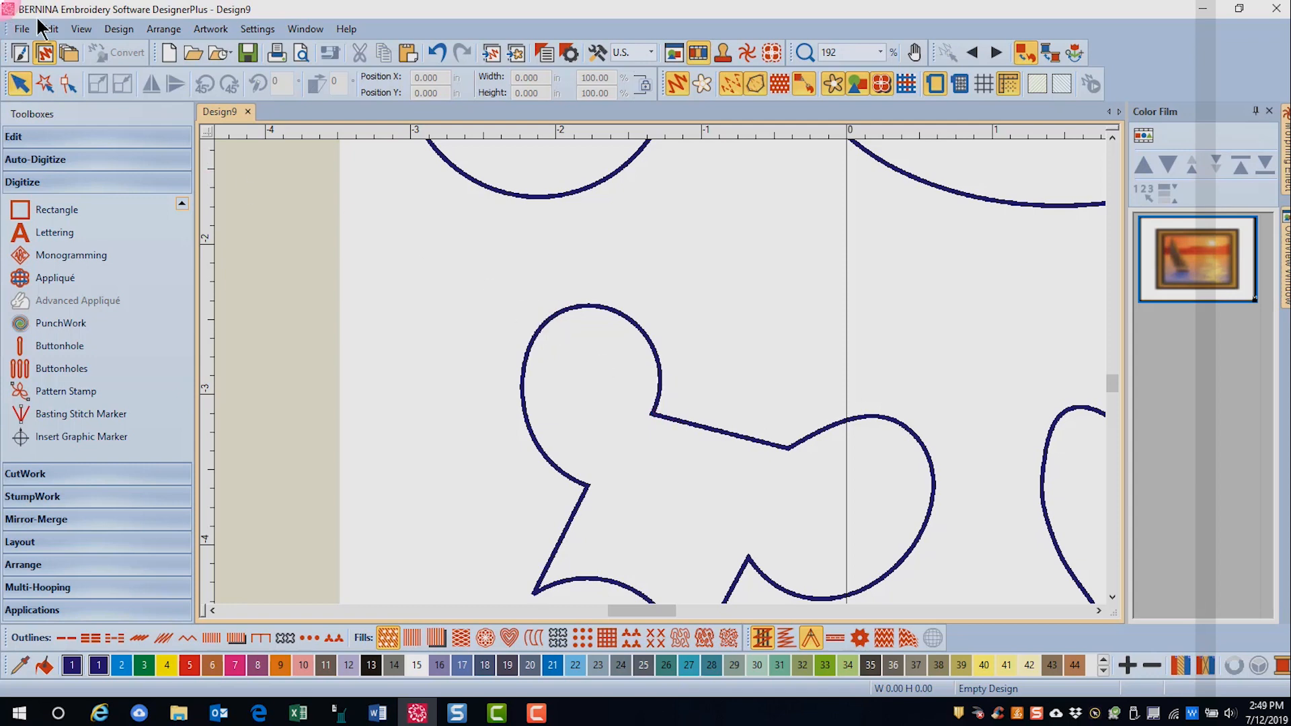
pyautogui.moveTo(67, 87)
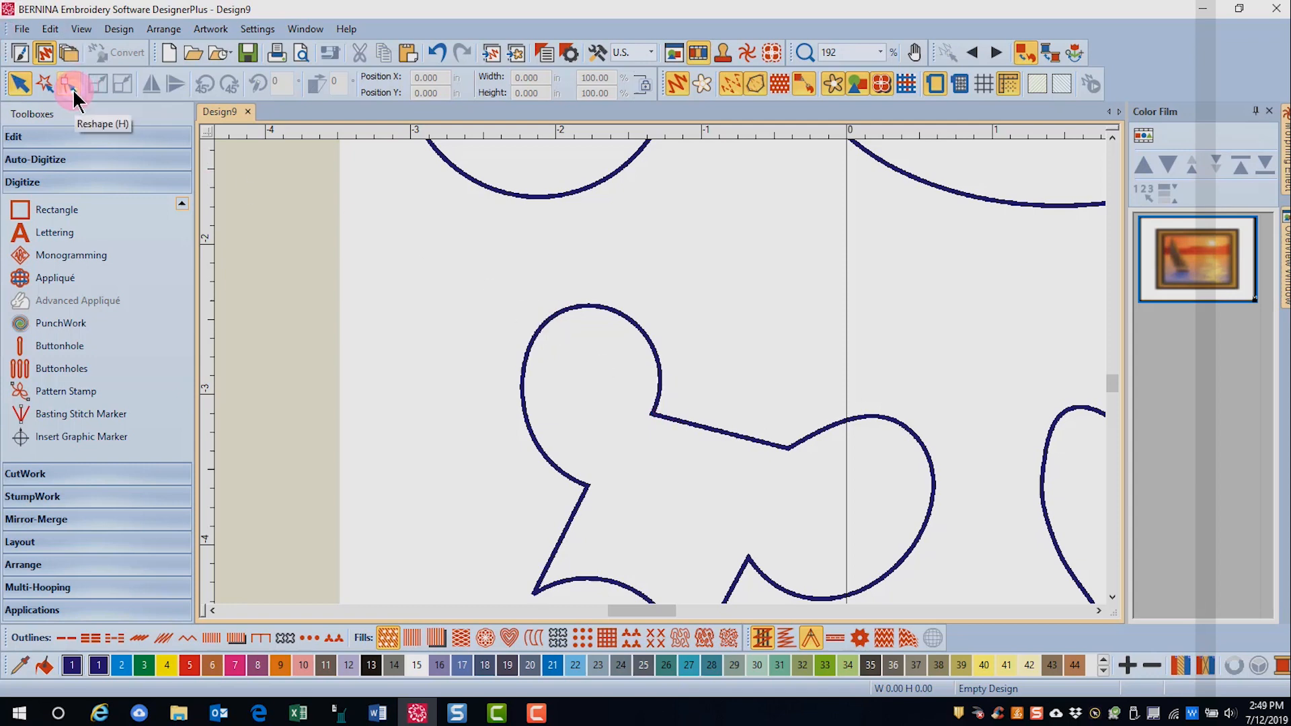
pyautogui.moveTo(68, 82)
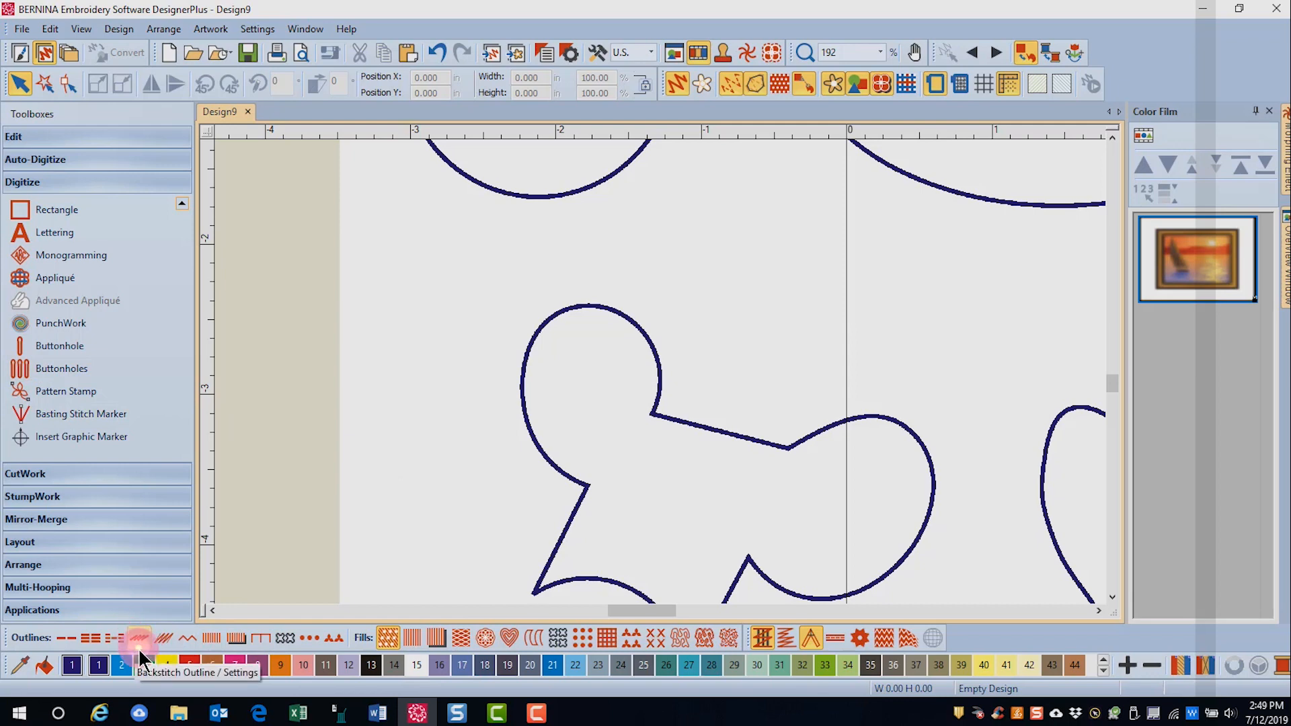
pyautogui.moveTo(347, 660)
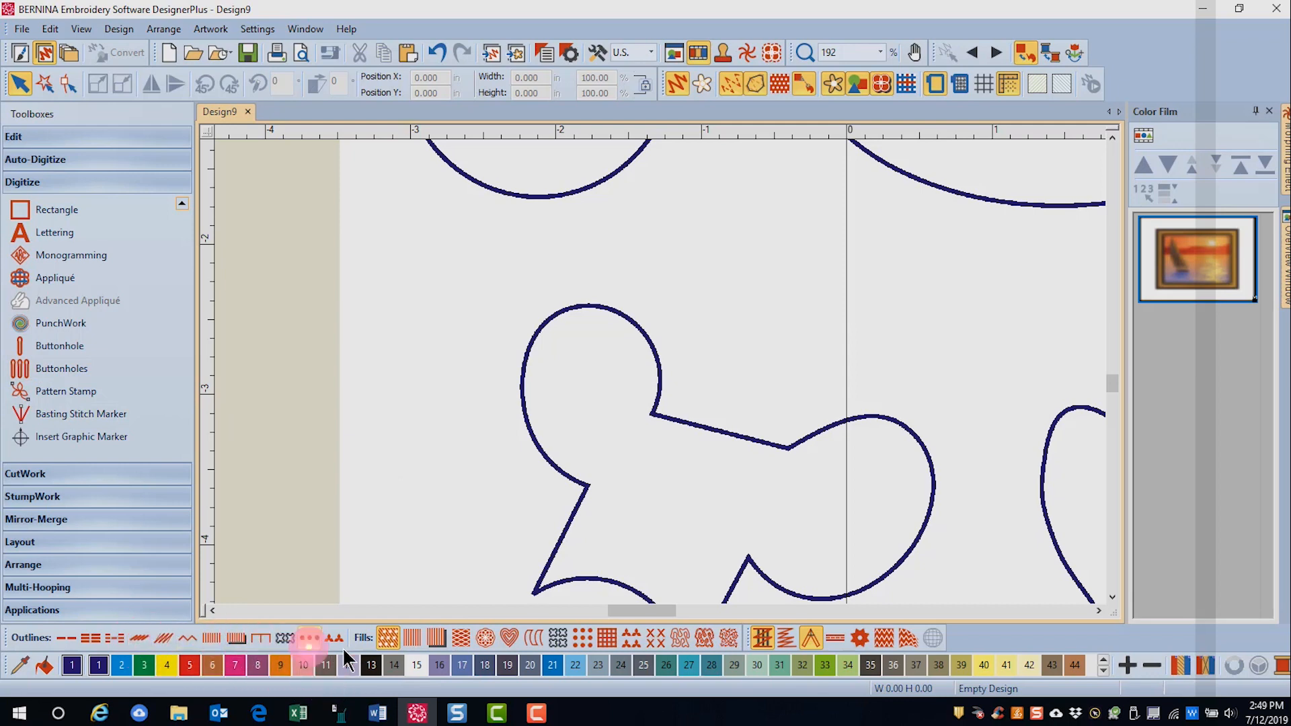